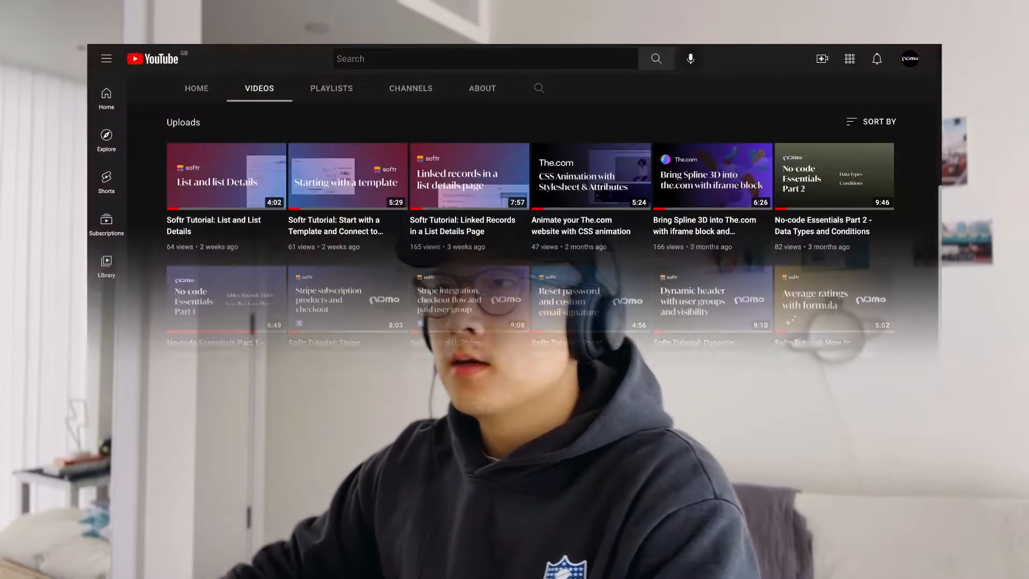
- Review ARABICA's details page and rating form, then open its List details page for editing
{"action": "left_click", "coordinate": [226, 177]}
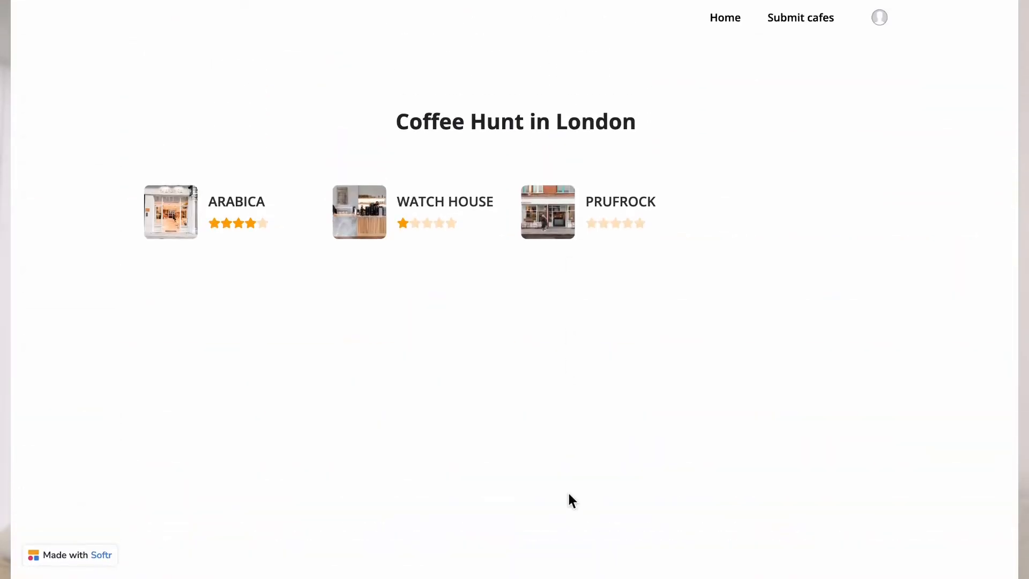
{"action": "mouse_move", "coordinate": [189, 227]}
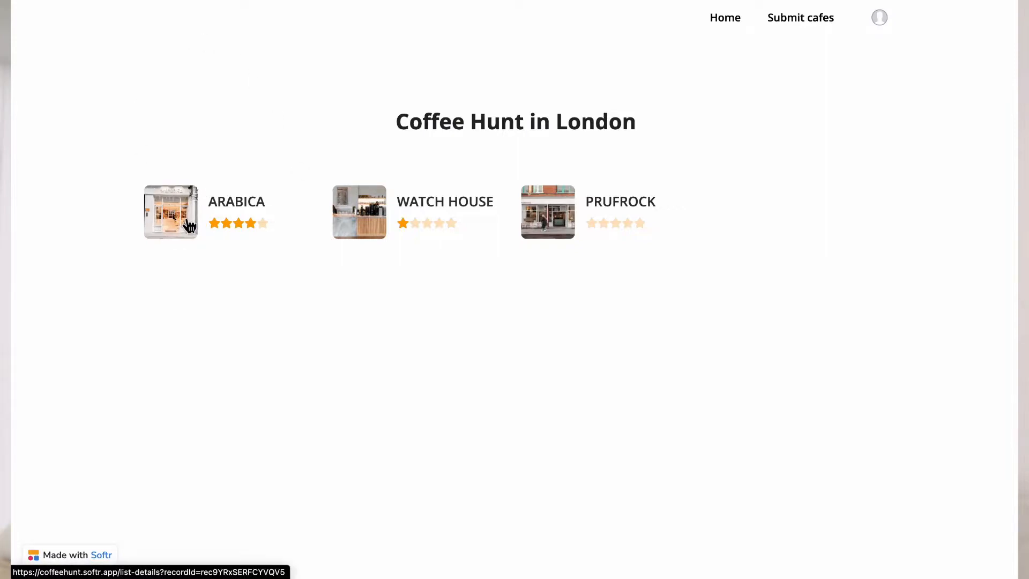
{"action": "left_click", "coordinate": [171, 212]}
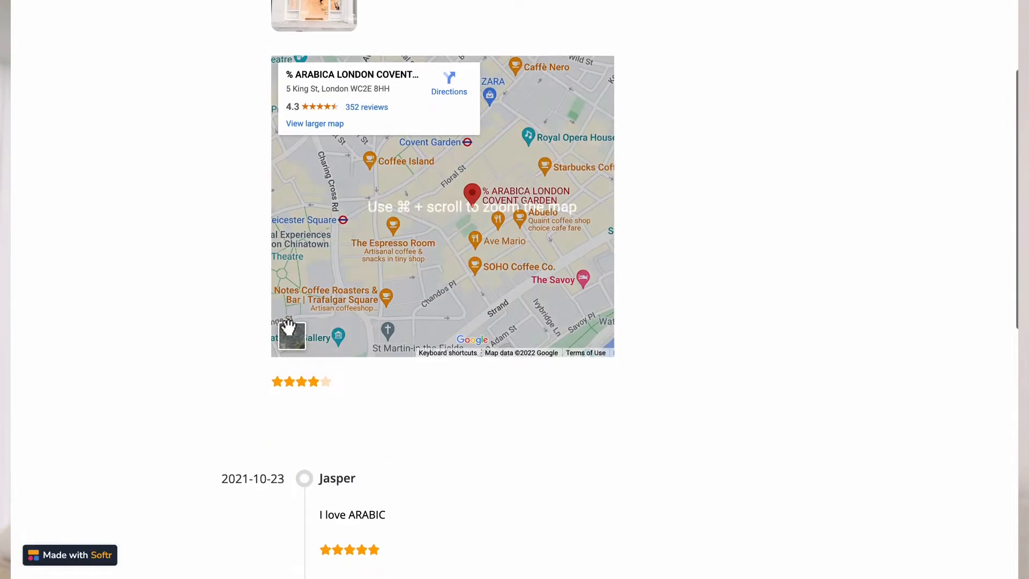
{"action": "scroll", "scroll_direction": "down", "scroll_amount": 3}
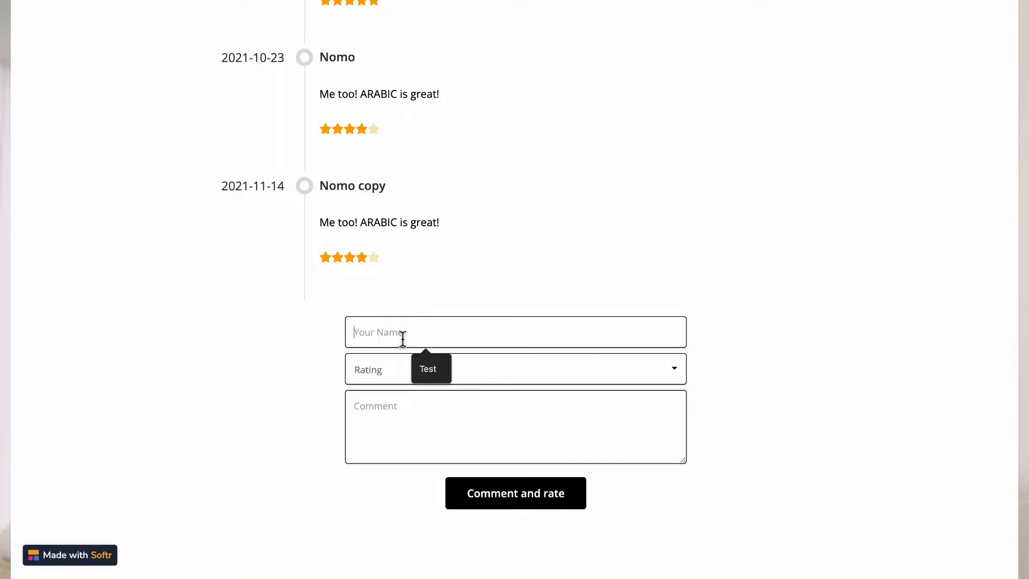
{"action": "left_click", "coordinate": [516, 368]}
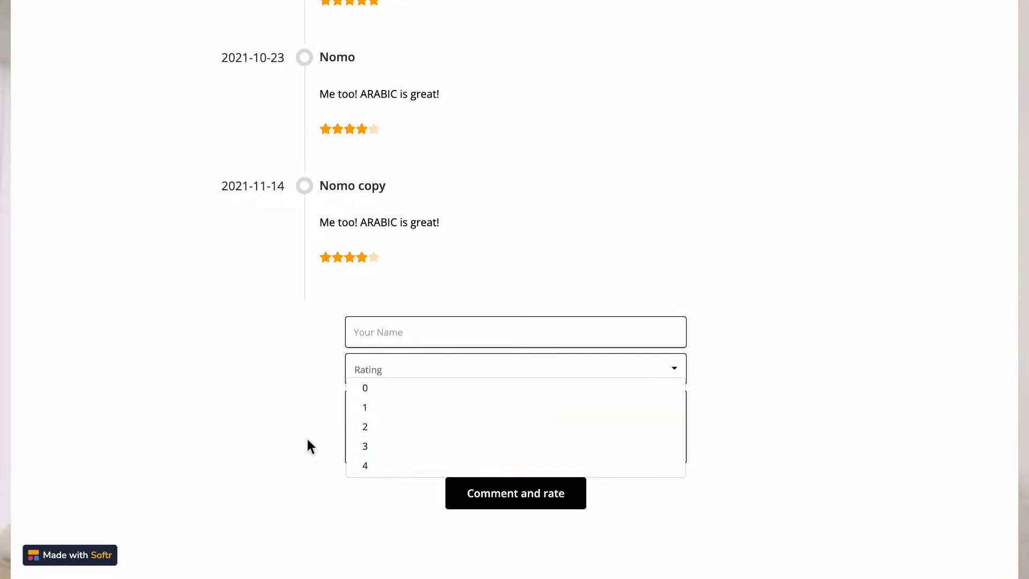
{"action": "type", "text": "comme"}
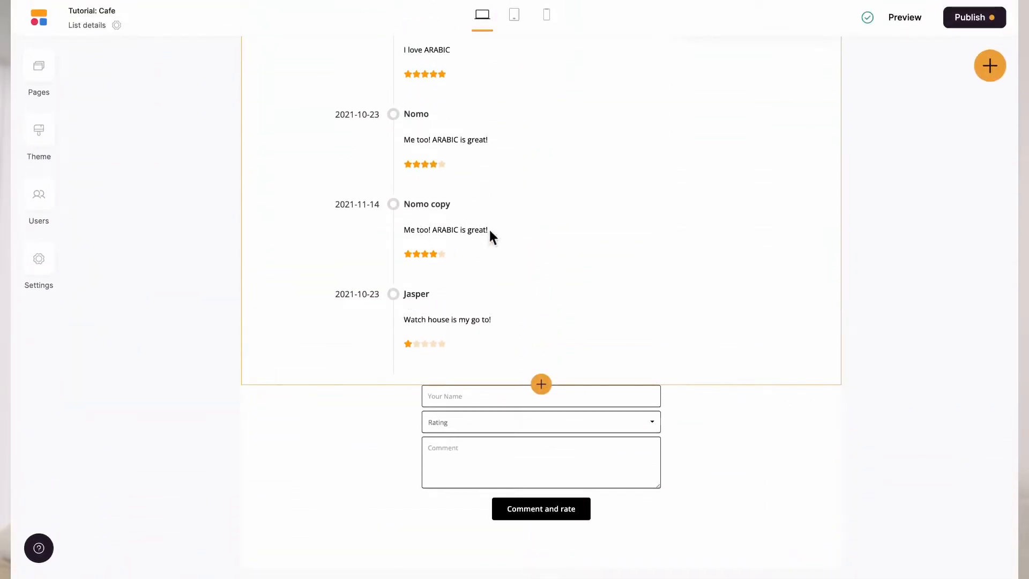
{"action": "mouse_move", "coordinate": [483, 275]}
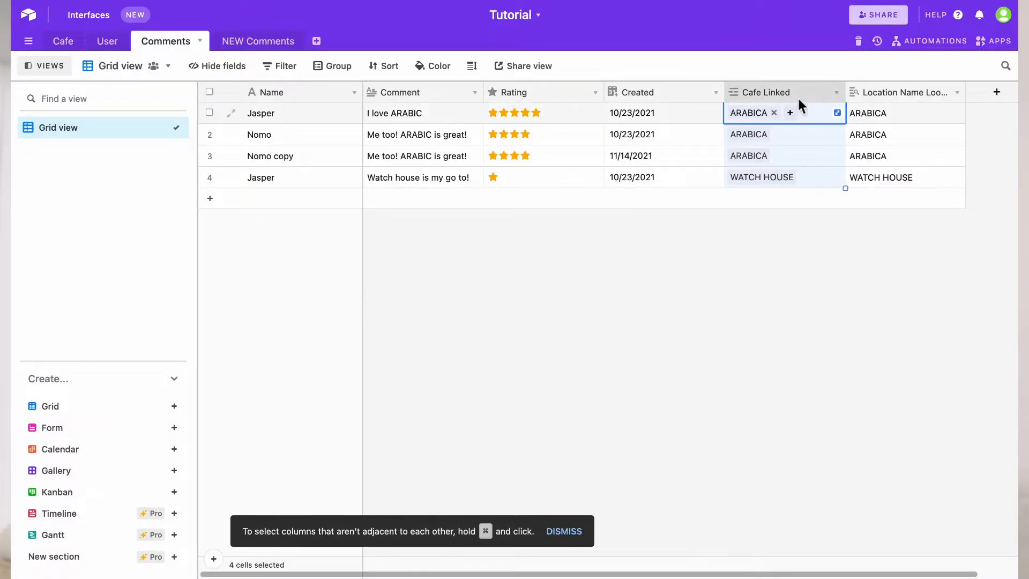
{"action": "left_click", "coordinate": [893, 113]}
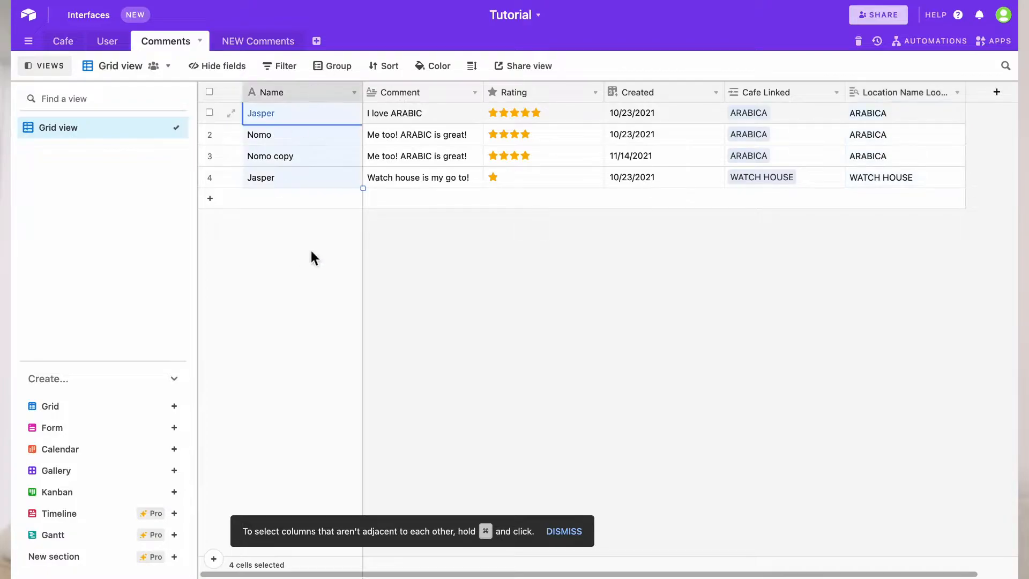
{"action": "mouse_move", "coordinate": [568, 248]}
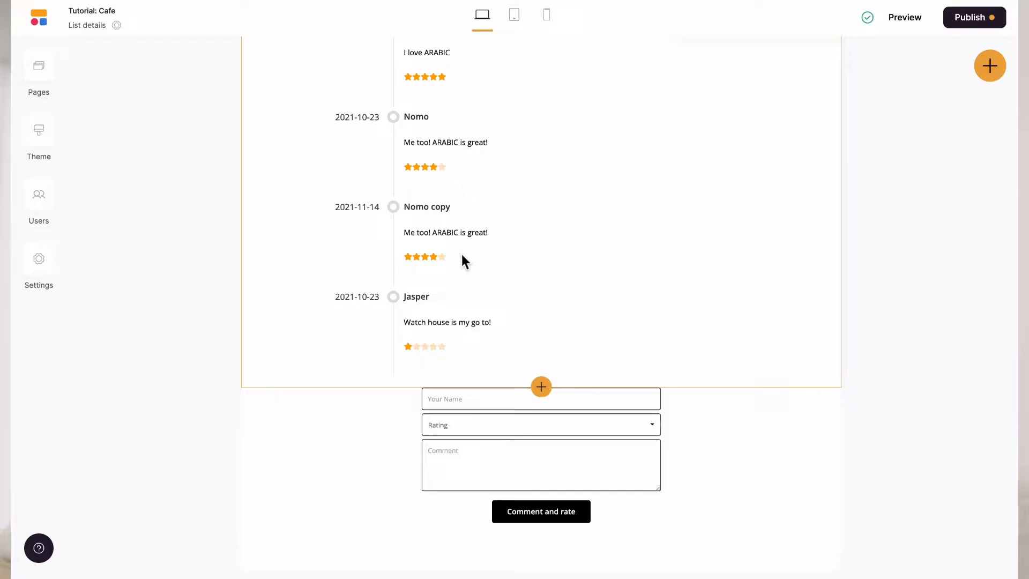
{"action": "left_click", "coordinate": [990, 66]}
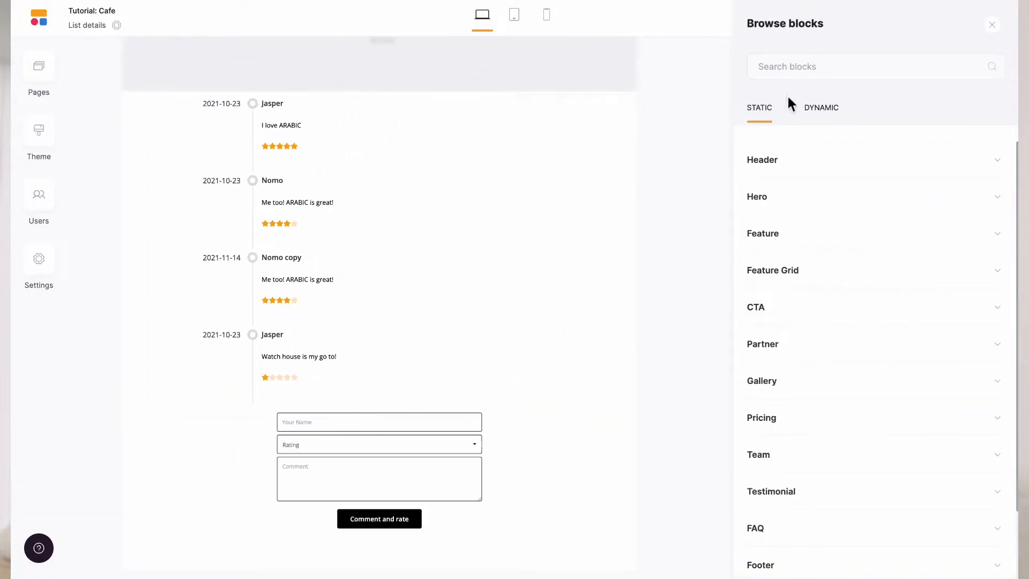
{"action": "type", "text": "comment"}
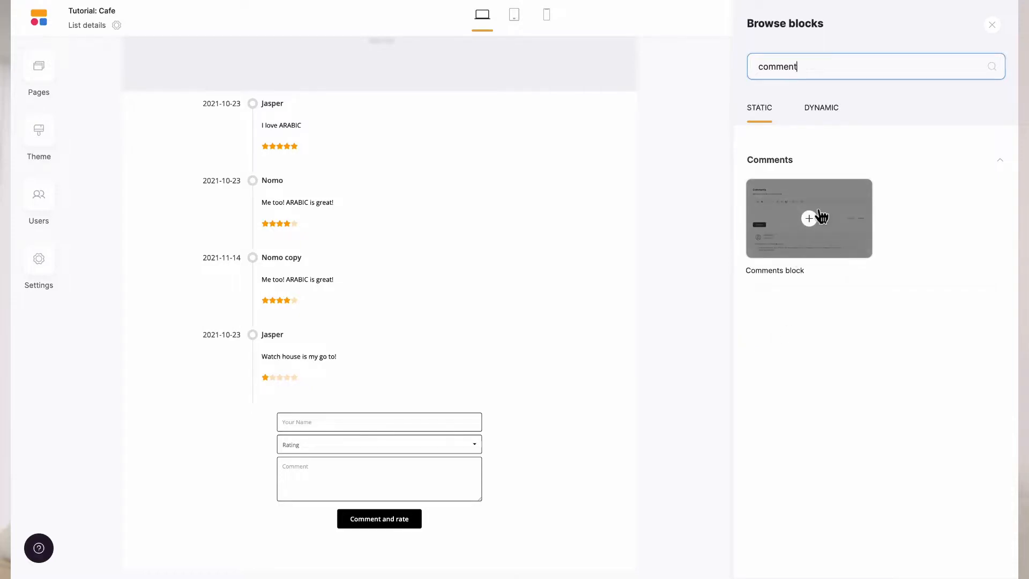
{"action": "mouse_move", "coordinate": [830, 233]}
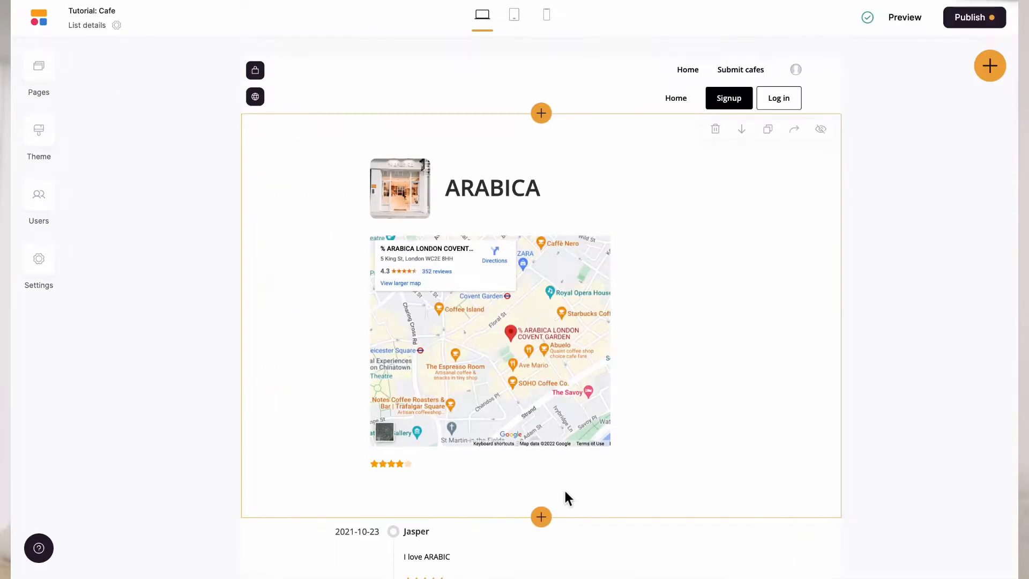
{"action": "scroll", "scroll_direction": "down", "scroll_amount": 3}
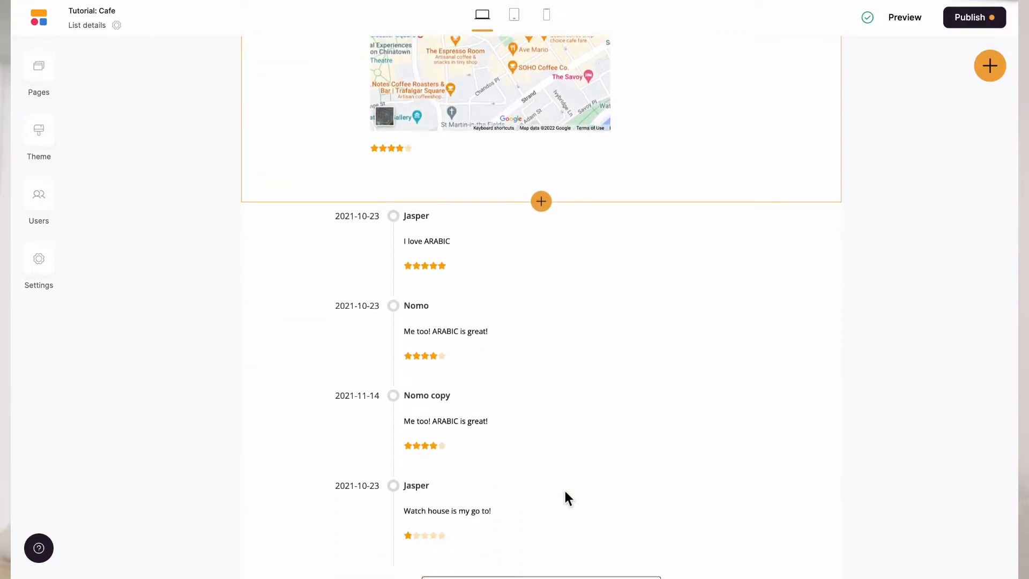
{"action": "scroll", "scroll_direction": "down", "scroll_amount": 3}
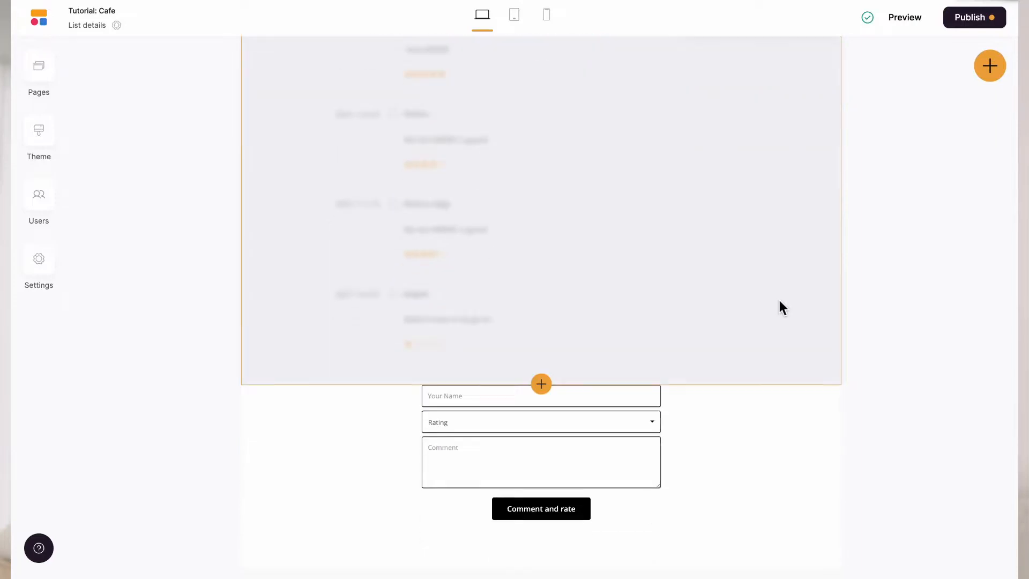
{"action": "left_click", "coordinate": [542, 461]}
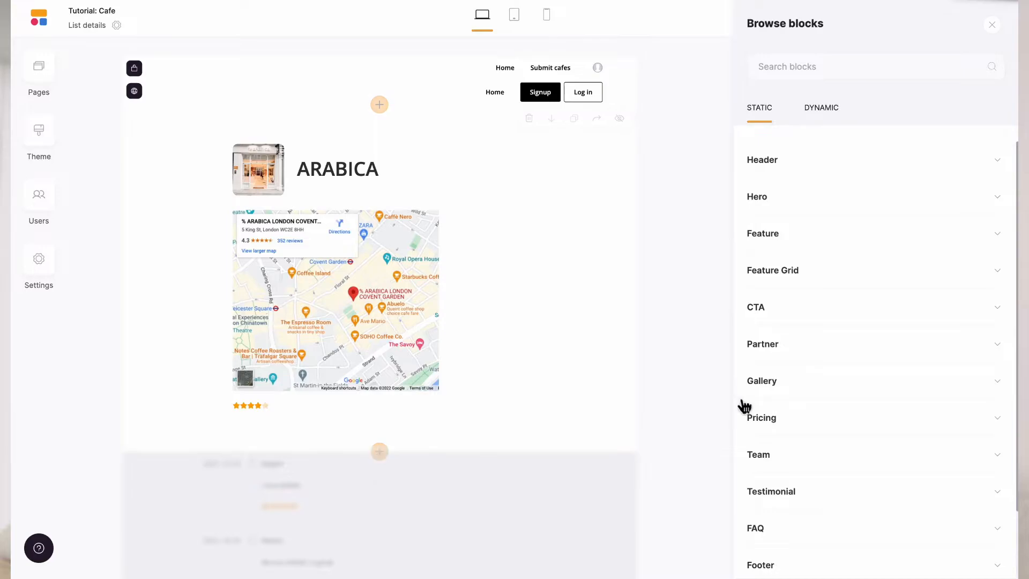
- Search the block library for "com"
{"action": "type", "text": "com"}
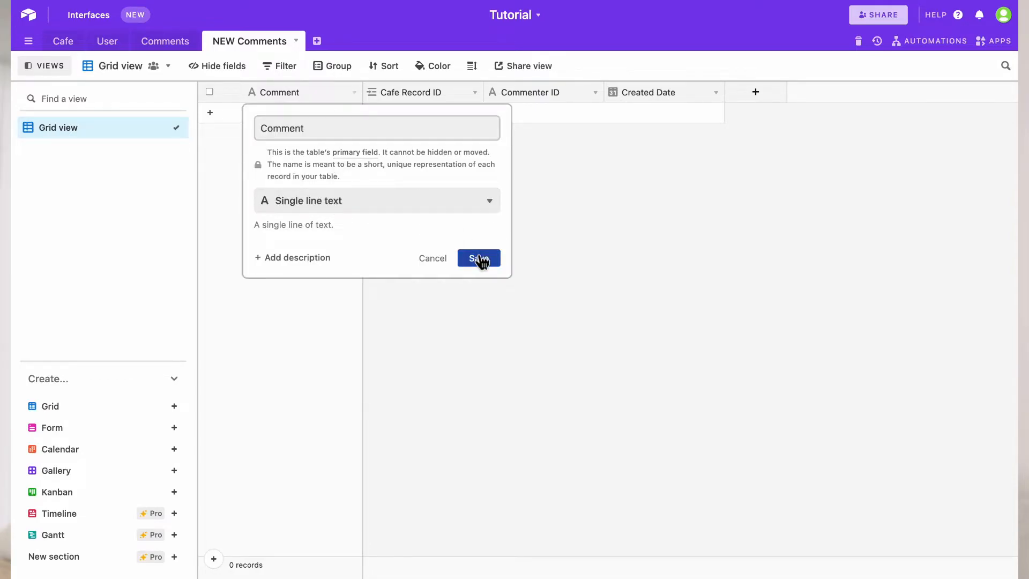
- Save Comment as single line text and Cafe Record ID as a link to Cafe
{"action": "left_click", "coordinate": [479, 258]}
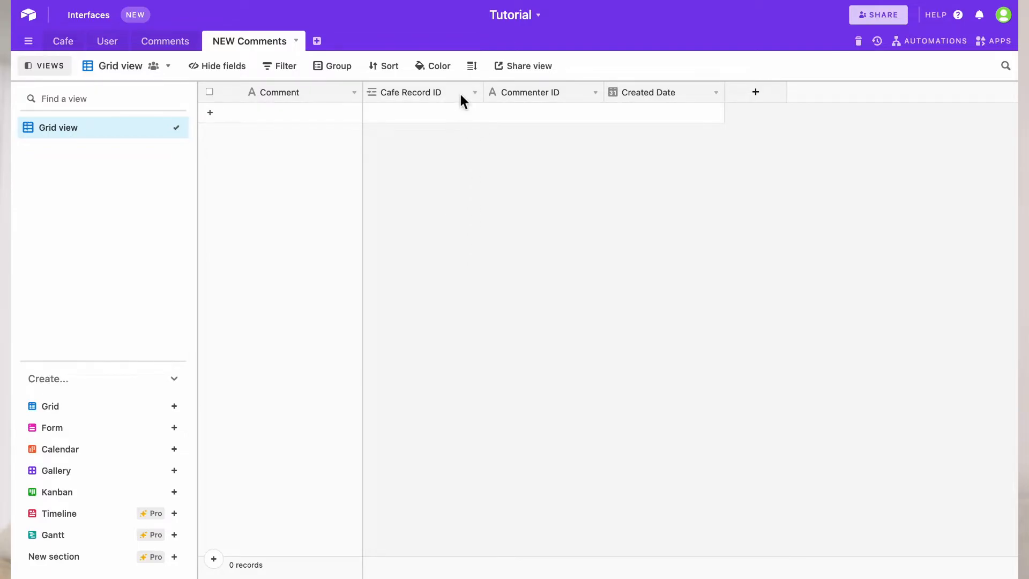
{"action": "left_click", "coordinate": [475, 92]}
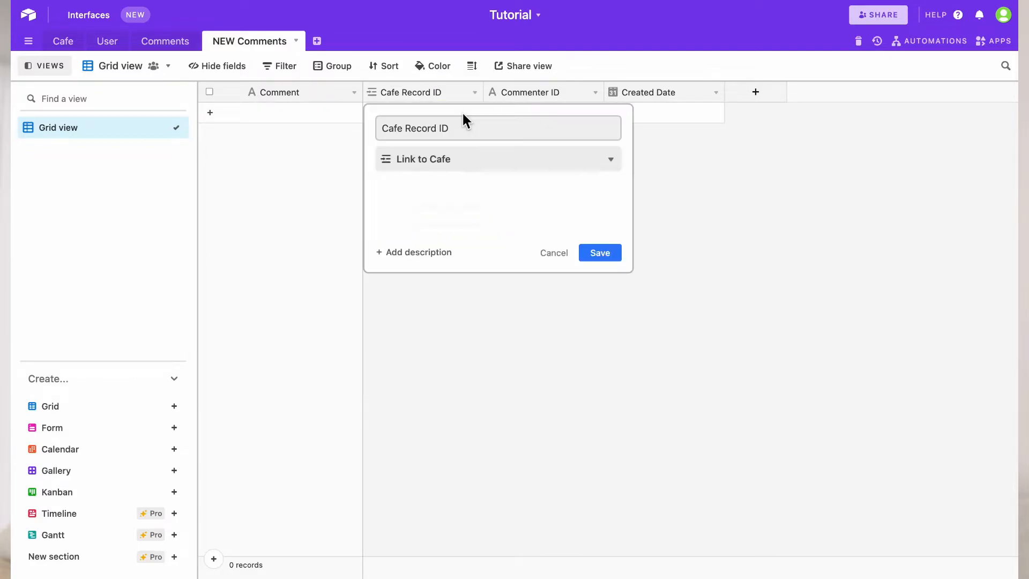
{"action": "left_click", "coordinate": [498, 160]}
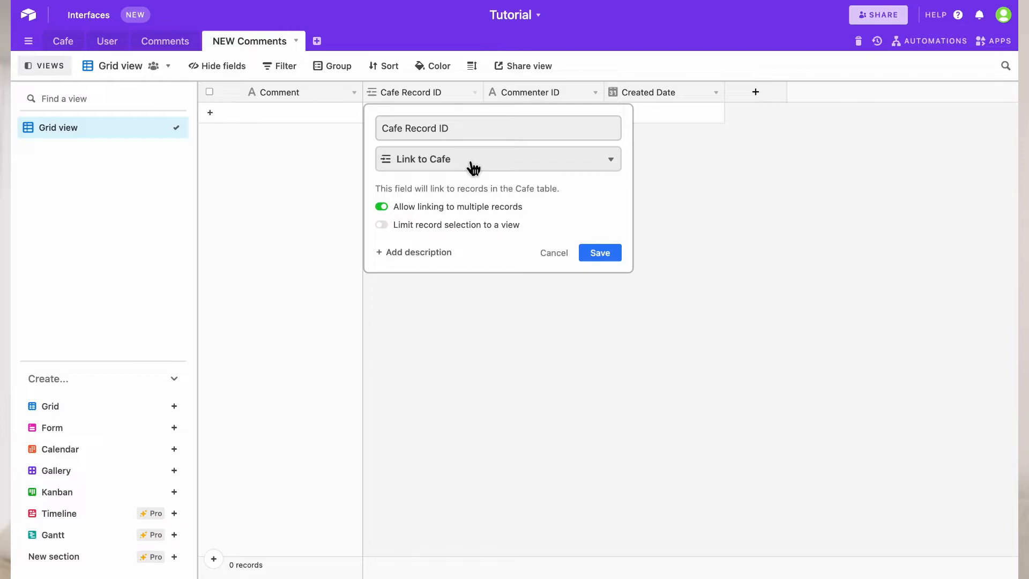
{"action": "mouse_move", "coordinate": [606, 255]}
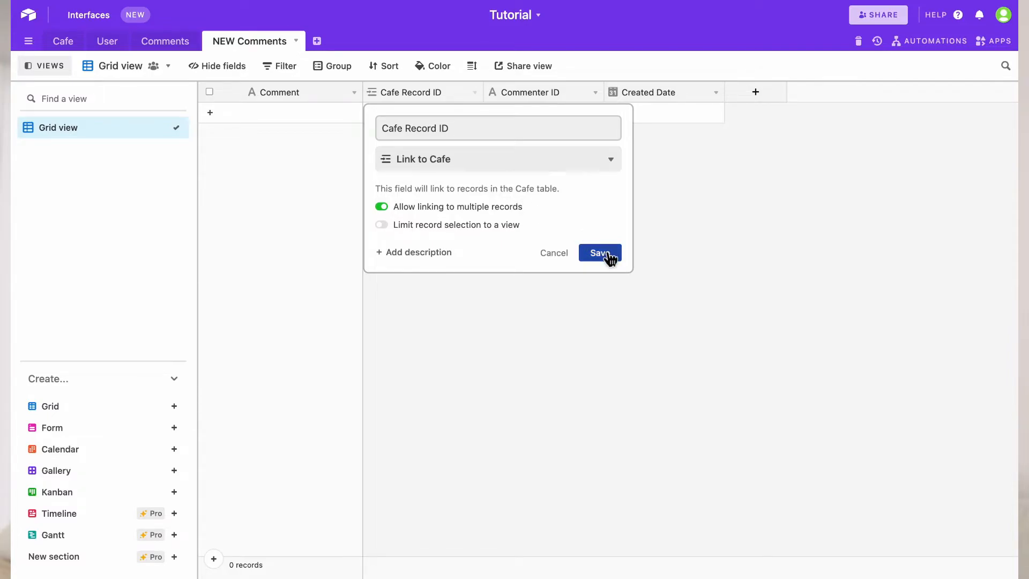
{"action": "left_click", "coordinate": [599, 253]}
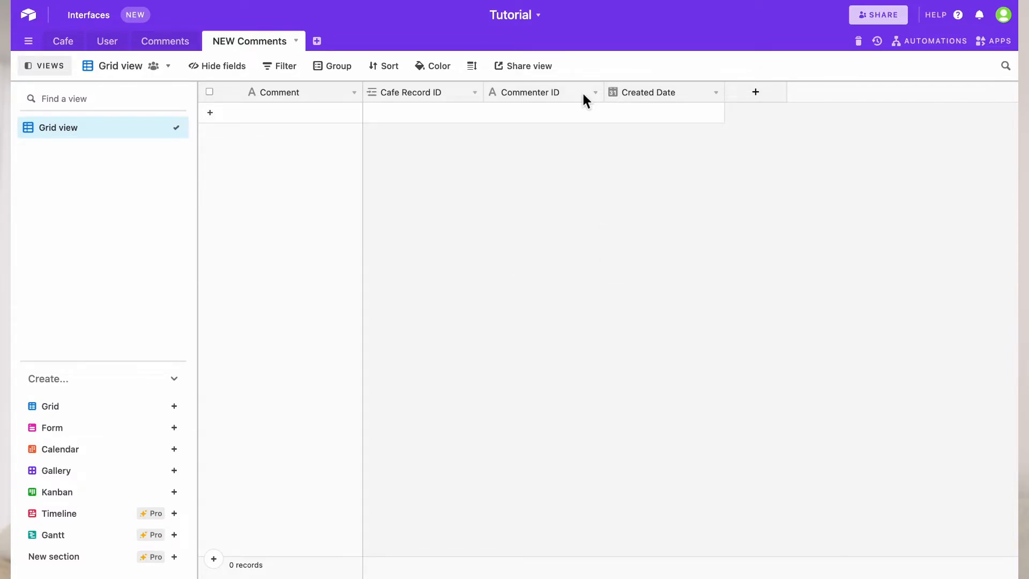
- Check the Commenter ID settings and save Created Date as a local-format date field
{"action": "left_click", "coordinate": [596, 93]}
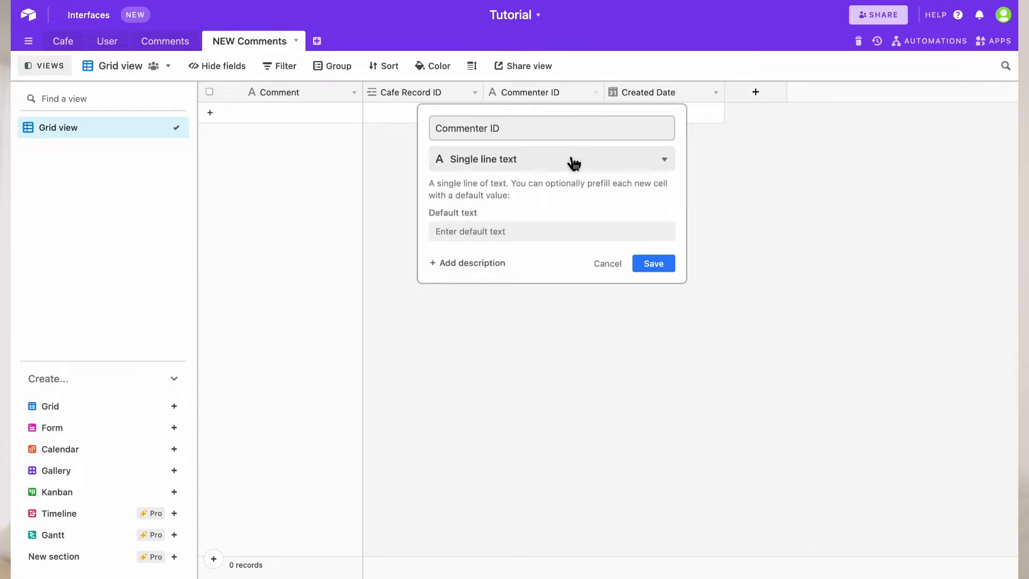
{"action": "mouse_move", "coordinate": [576, 176]}
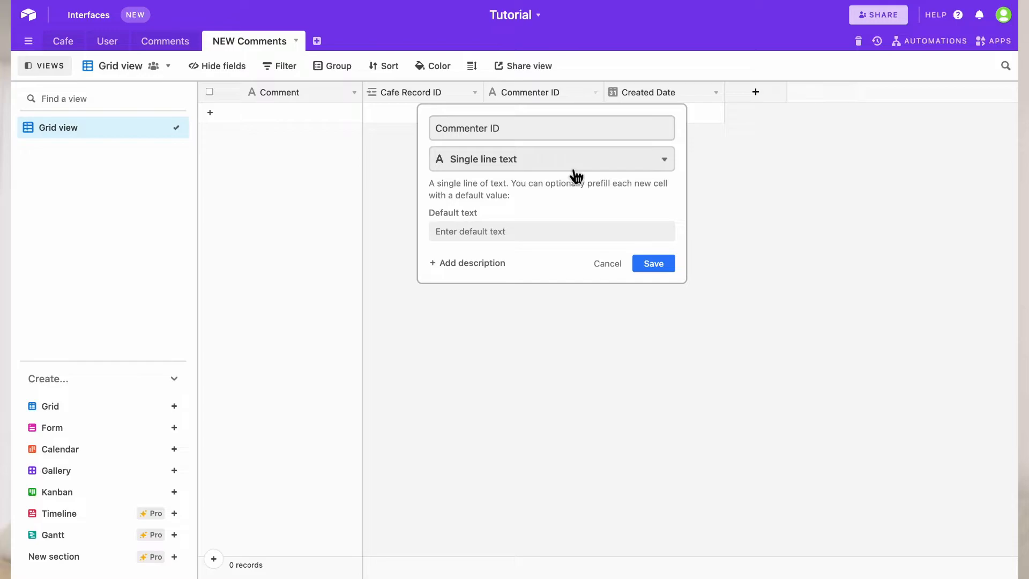
{"action": "mouse_move", "coordinate": [585, 183]}
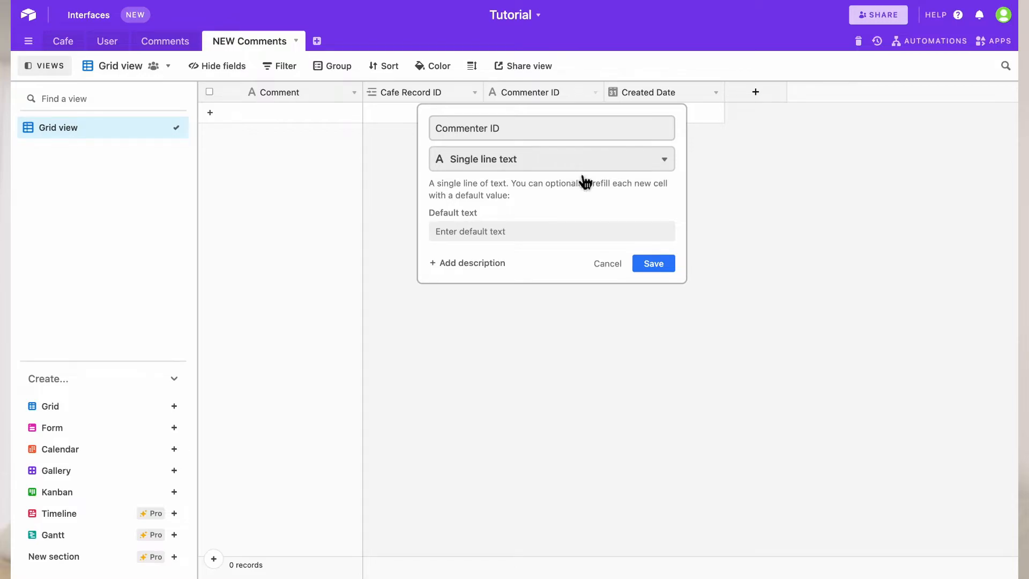
{"action": "left_click", "coordinate": [653, 263]}
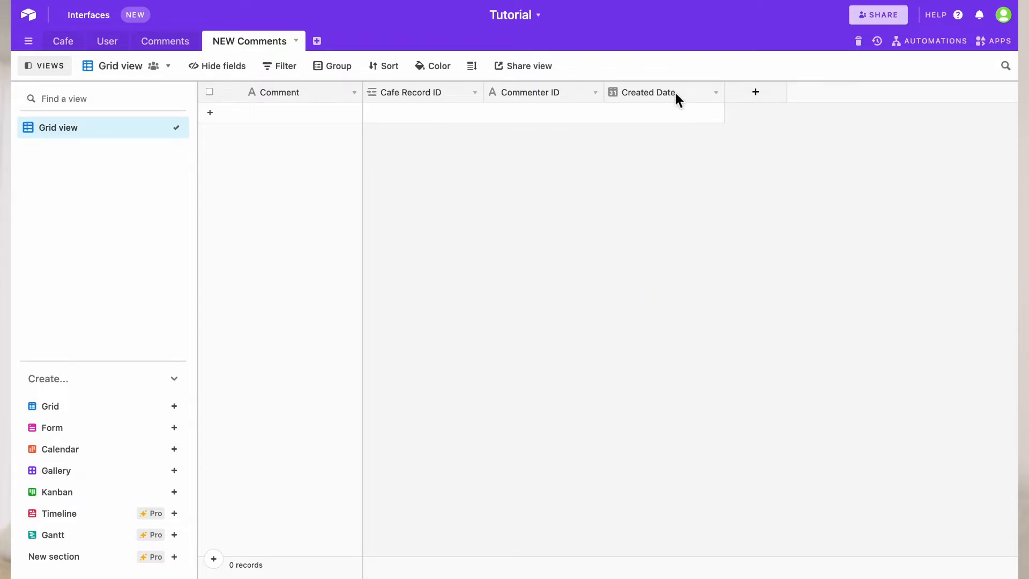
{"action": "left_click", "coordinate": [715, 92]}
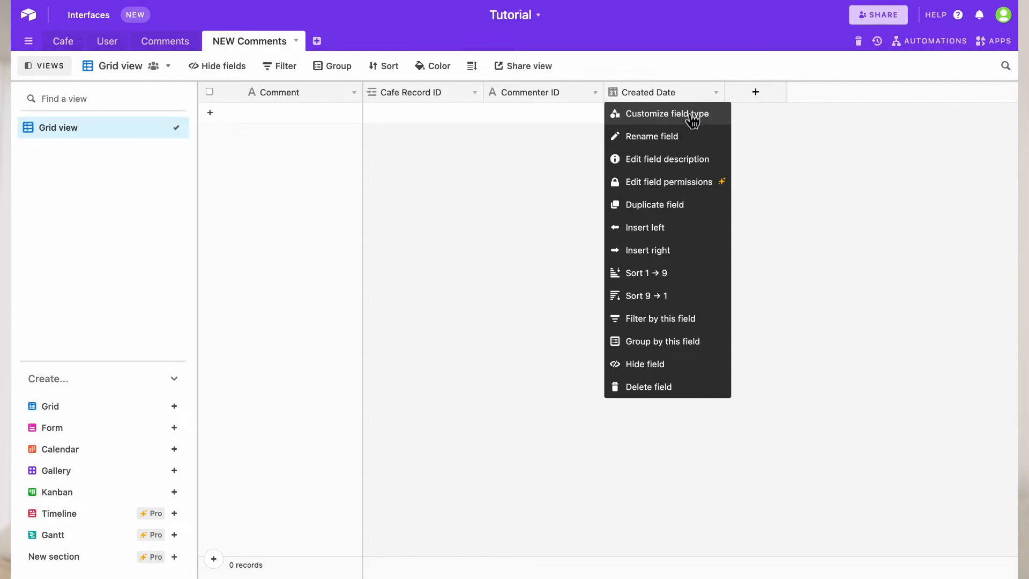
{"action": "left_click", "coordinate": [666, 113]}
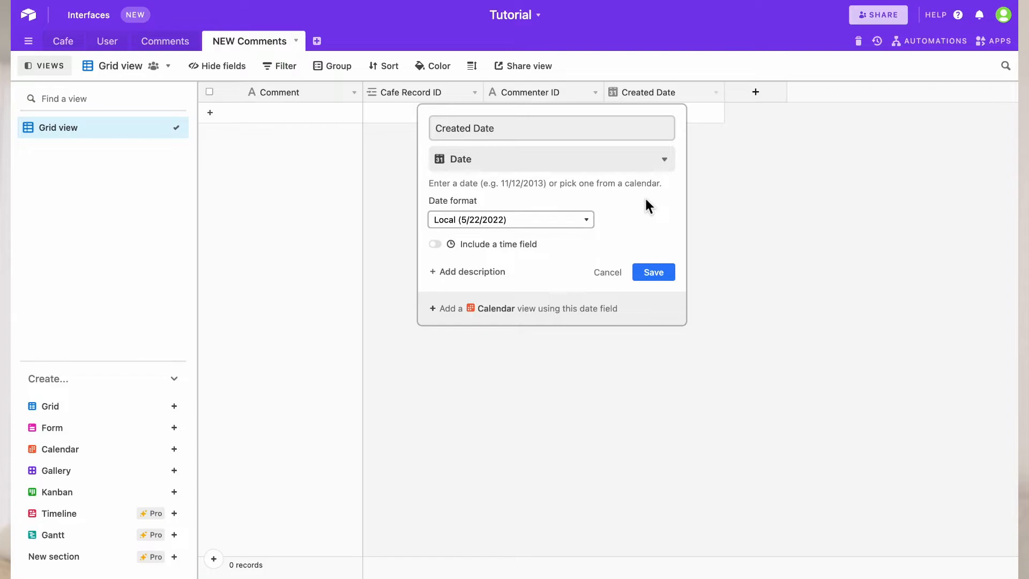
{"action": "left_click", "coordinate": [654, 273]}
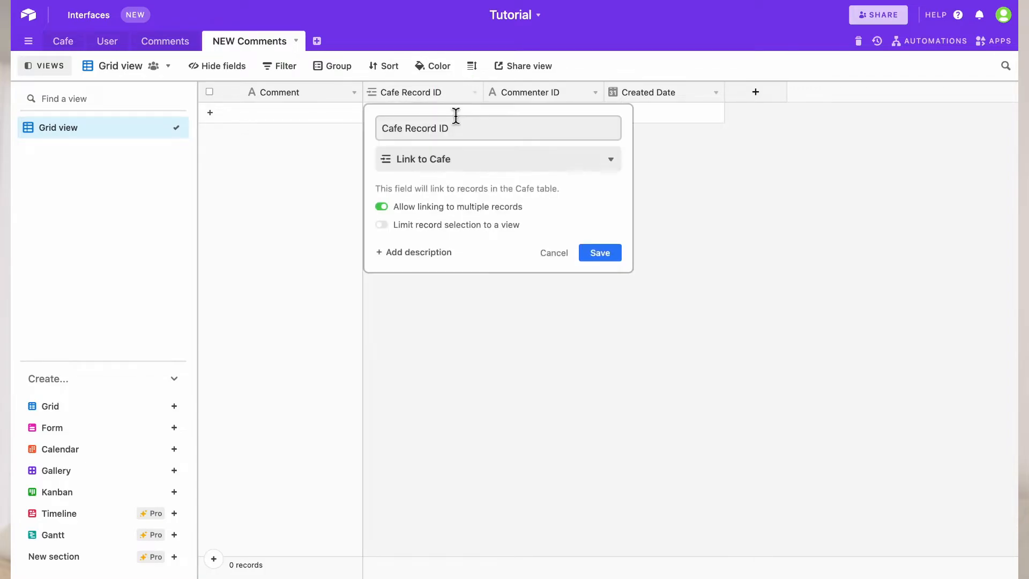
- Change Cafe Record ID to Link to another record, pointing at the Cafe table, and save
{"action": "left_click", "coordinate": [498, 159]}
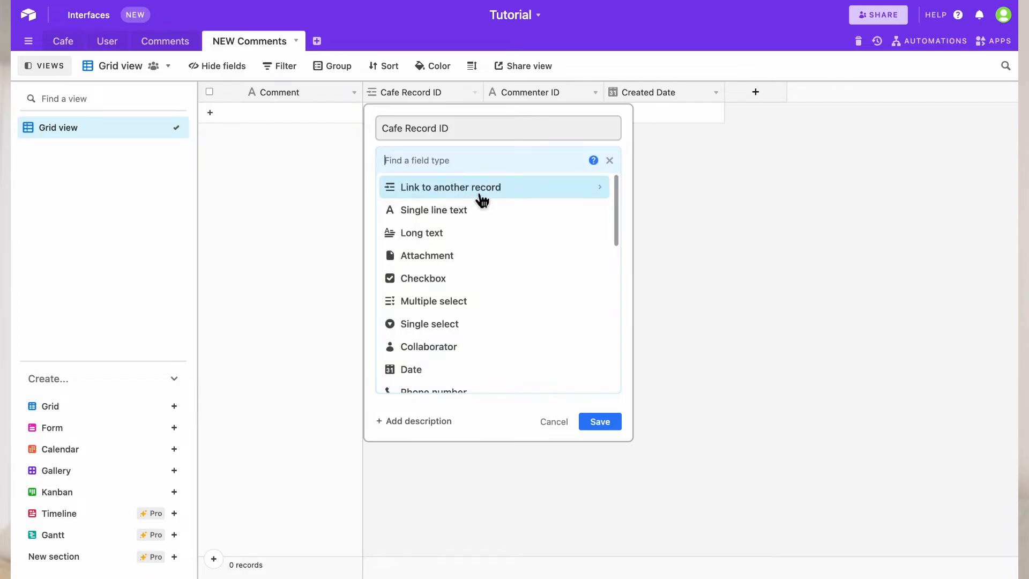
{"action": "left_click", "coordinate": [478, 187]}
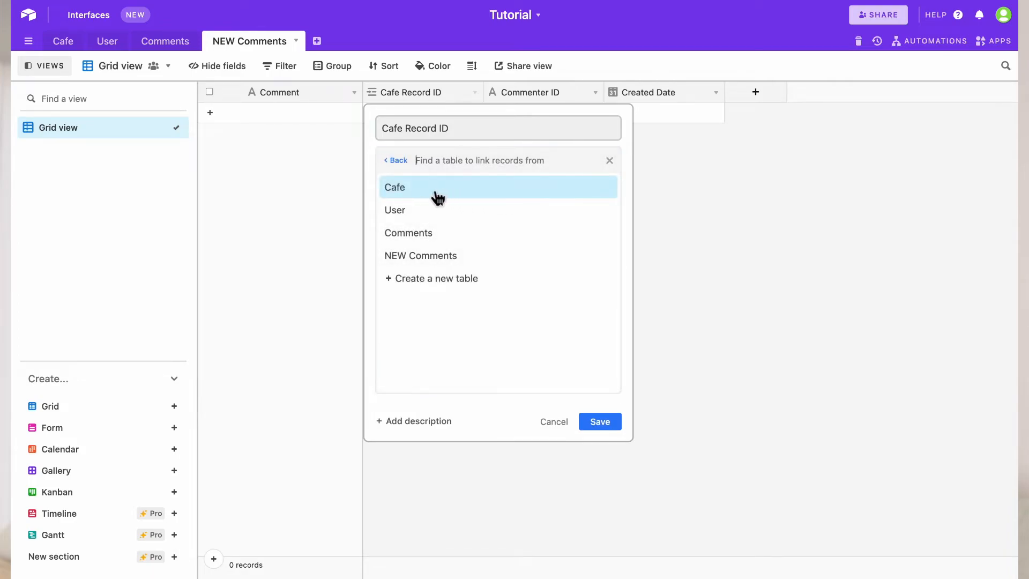
{"action": "left_click", "coordinate": [394, 187]}
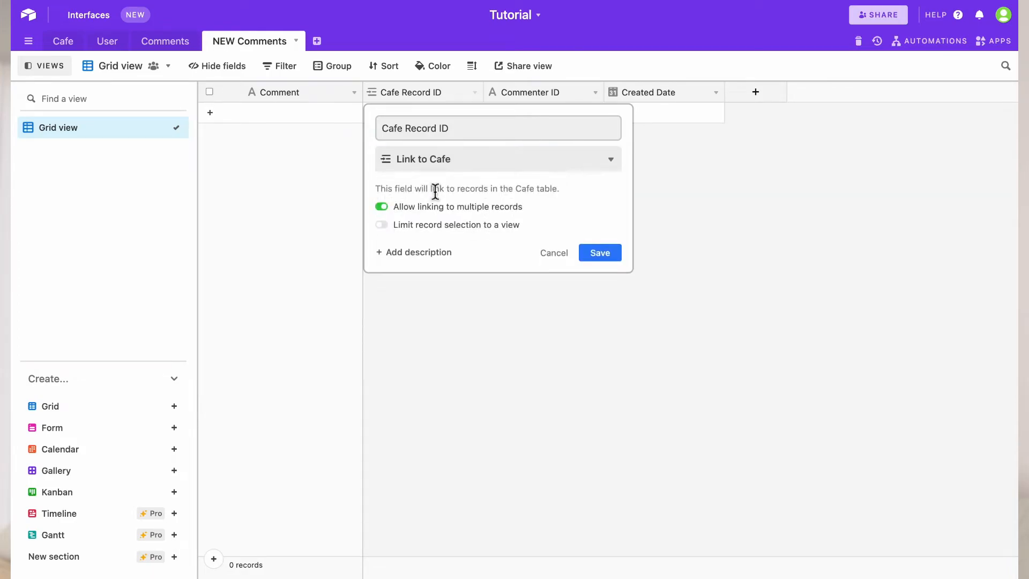
{"action": "mouse_move", "coordinate": [600, 253]}
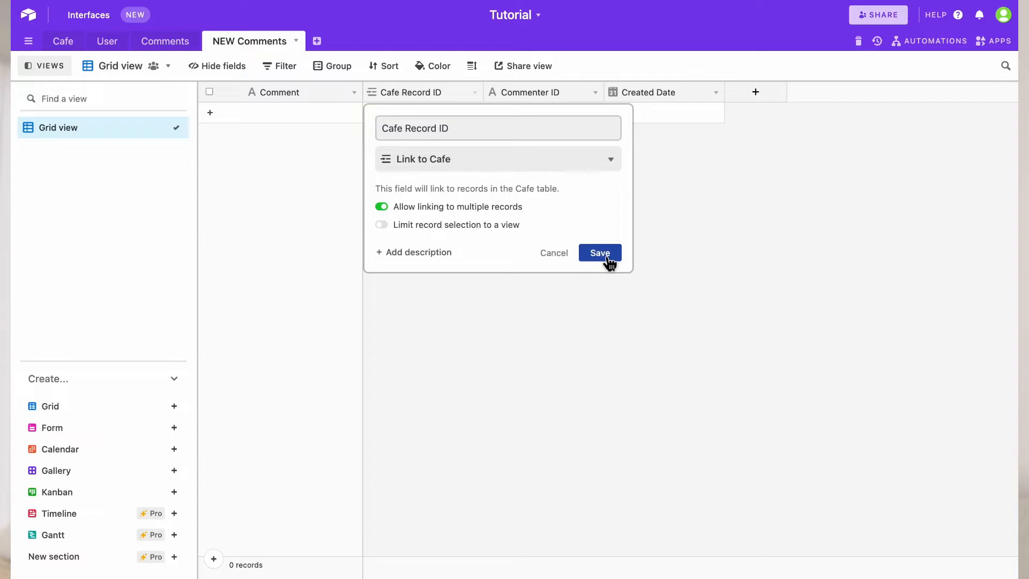
{"action": "left_click", "coordinate": [600, 253]}
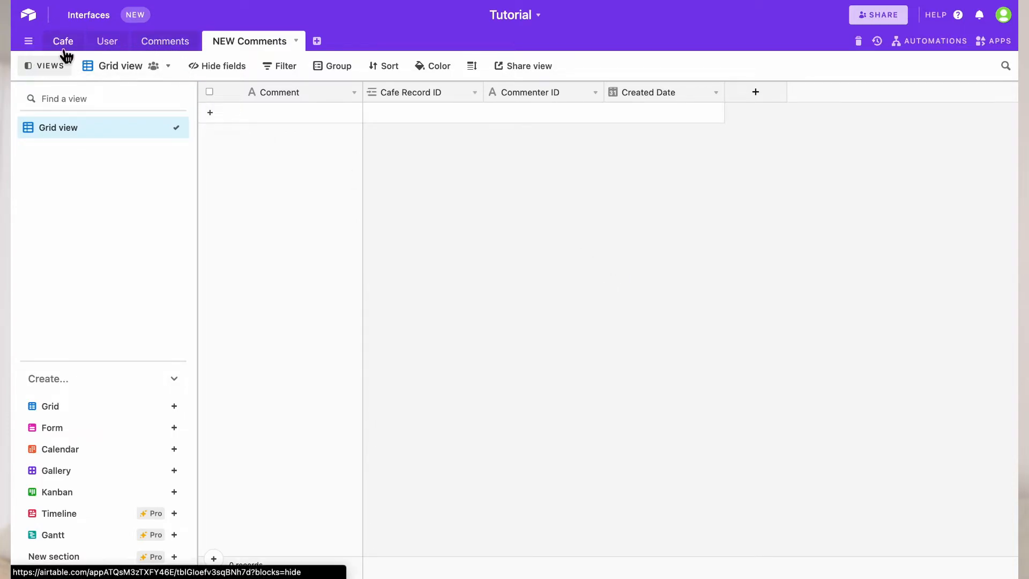
{"action": "left_click", "coordinate": [63, 41]}
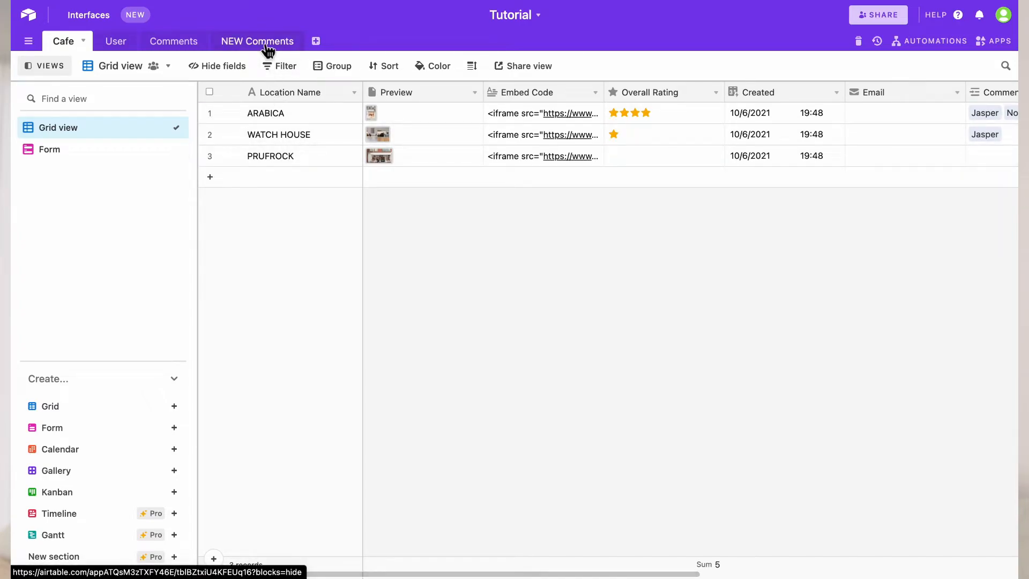
{"action": "left_click", "coordinate": [257, 42]}
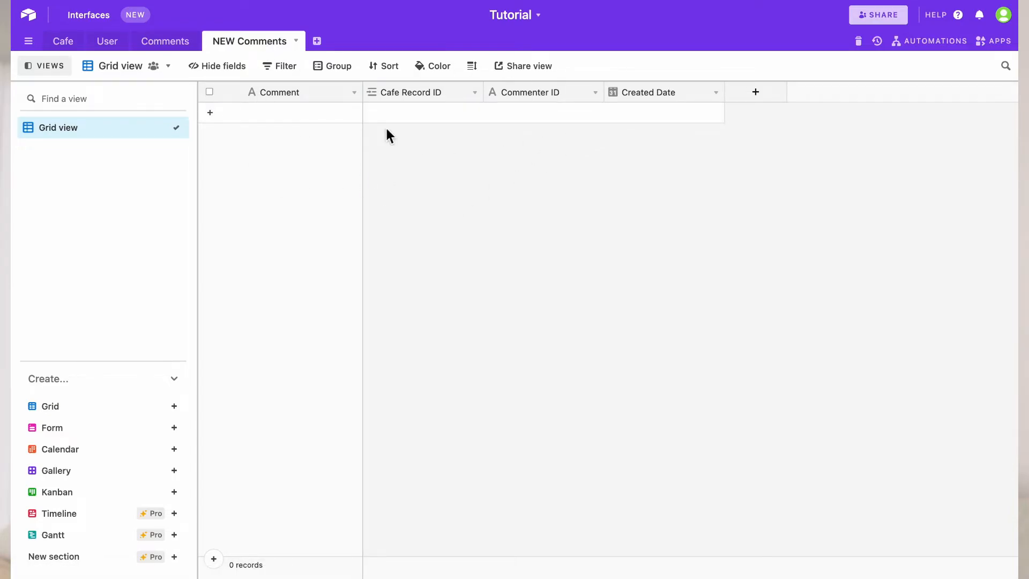
{"action": "left_click", "coordinate": [165, 41]}
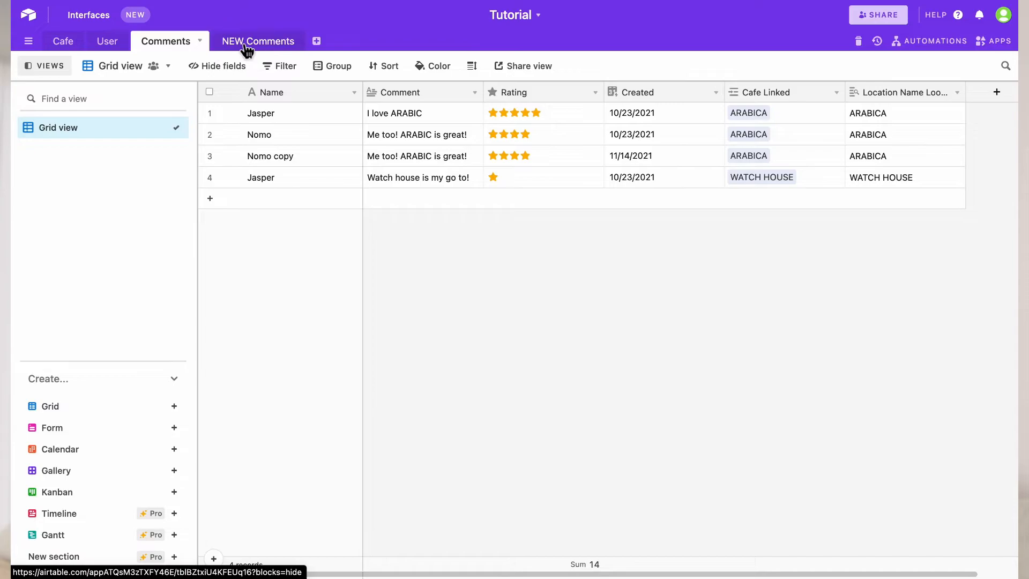
{"action": "left_click", "coordinate": [258, 41]}
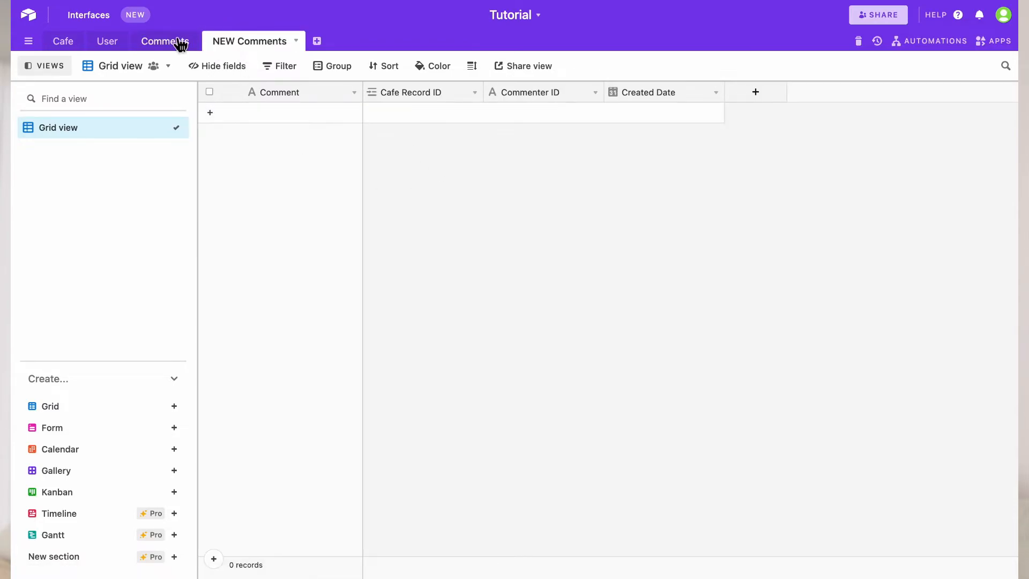
{"action": "left_click", "coordinate": [161, 42]}
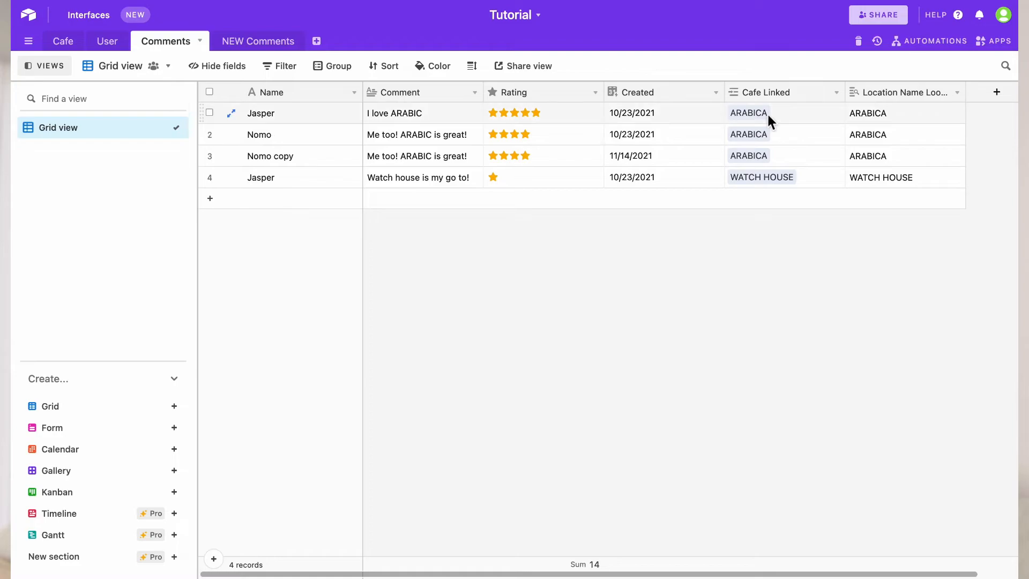
{"action": "mouse_move", "coordinate": [929, 122]}
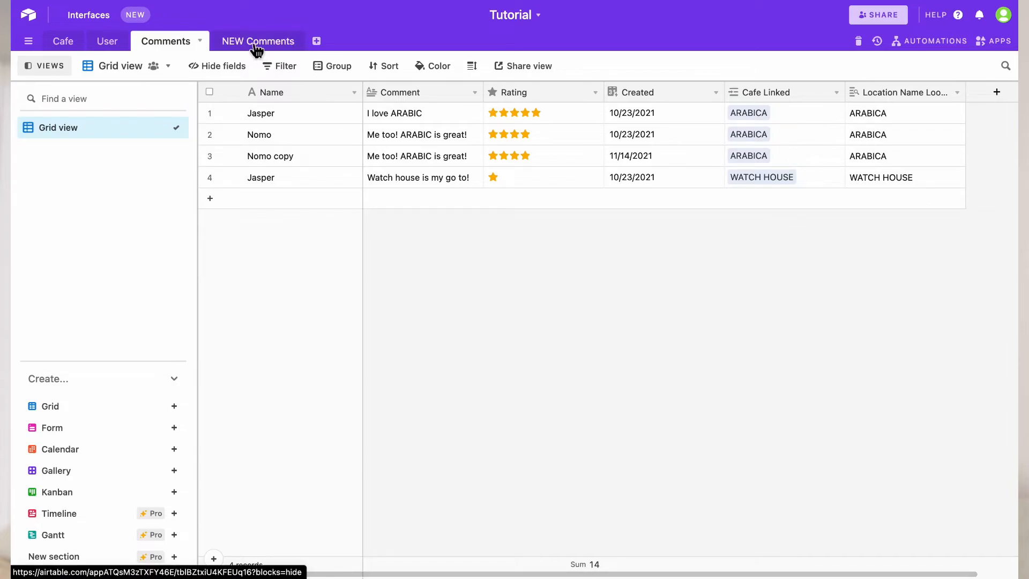
{"action": "left_click", "coordinate": [258, 42]}
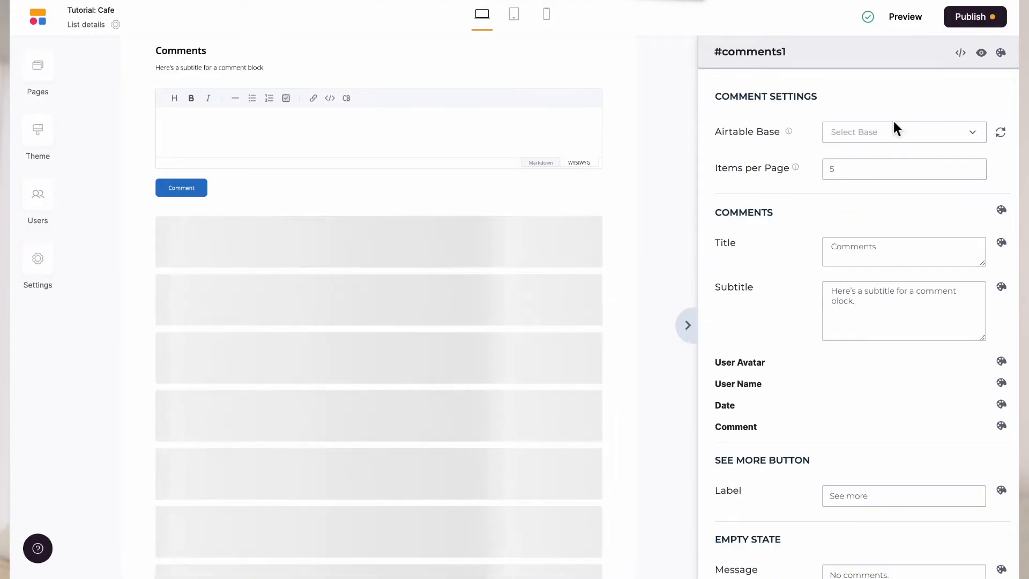
- Set the block to Tutorial base, NEW Comments table, Cafe Record ID and Comment fields
{"action": "left_click", "coordinate": [904, 132]}
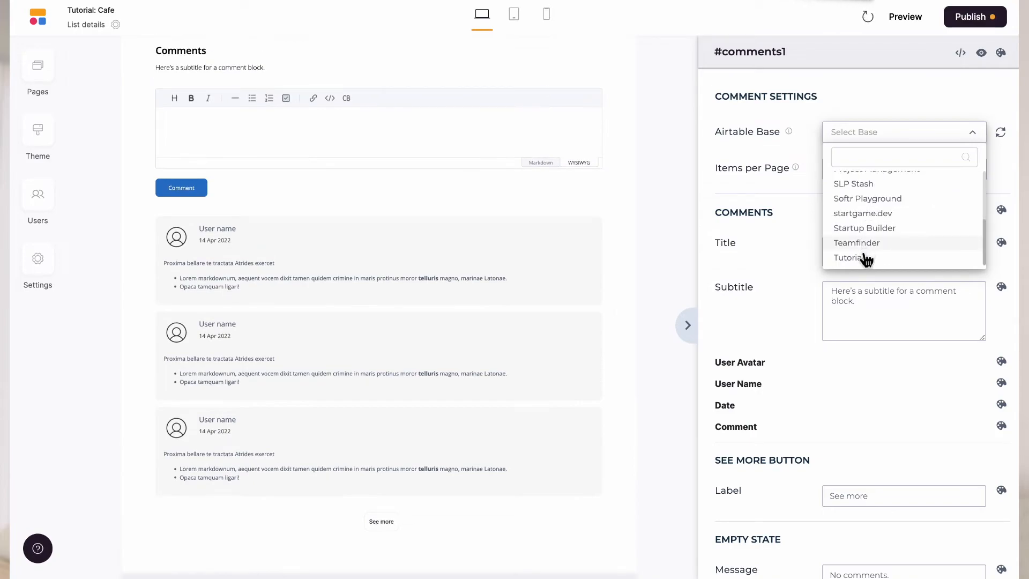
{"action": "left_click", "coordinate": [853, 258]}
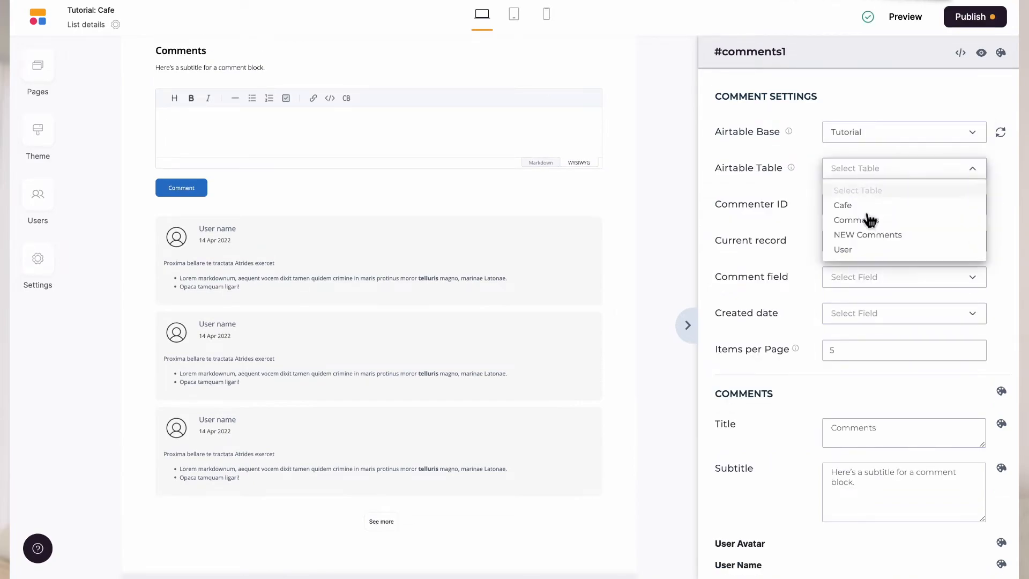
{"action": "left_click", "coordinate": [868, 235]}
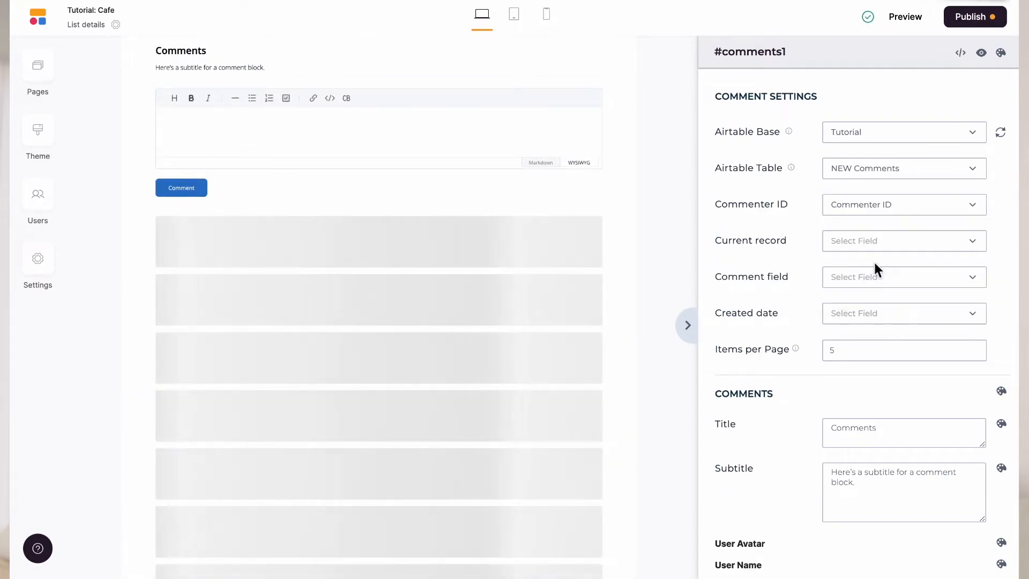
{"action": "left_click", "coordinate": [905, 241]}
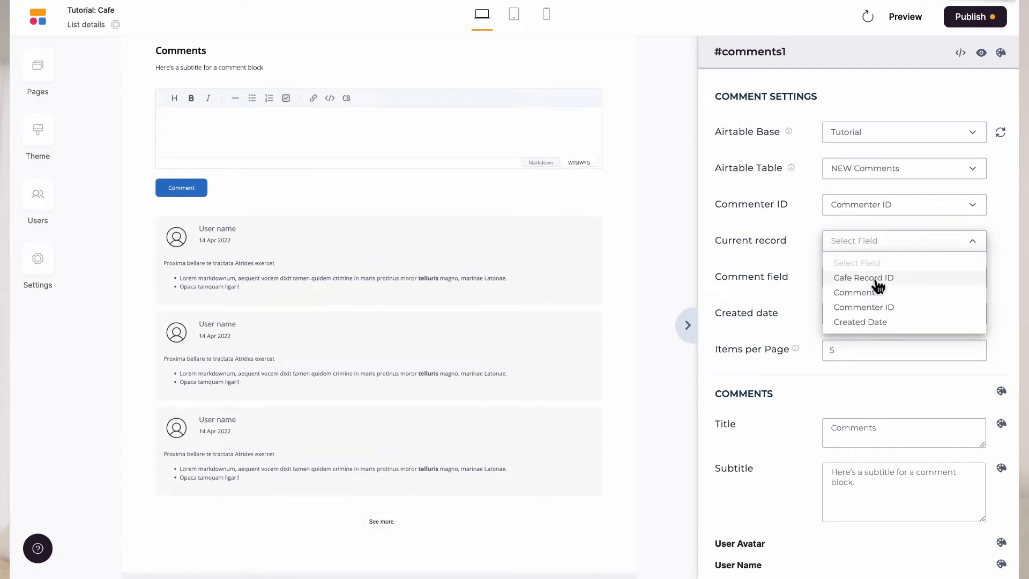
{"action": "left_click", "coordinate": [864, 278]}
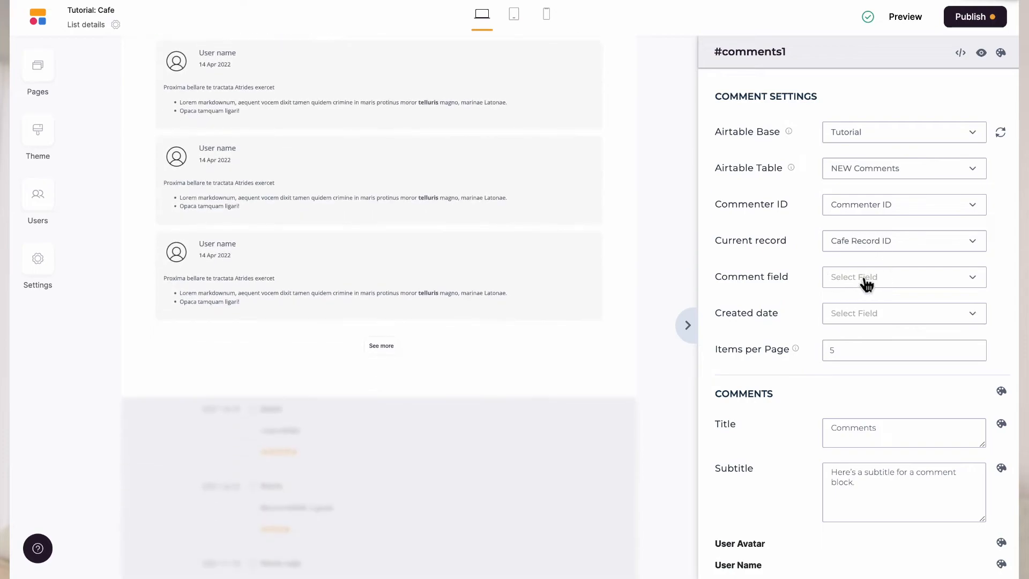
{"action": "left_click", "coordinate": [905, 277]}
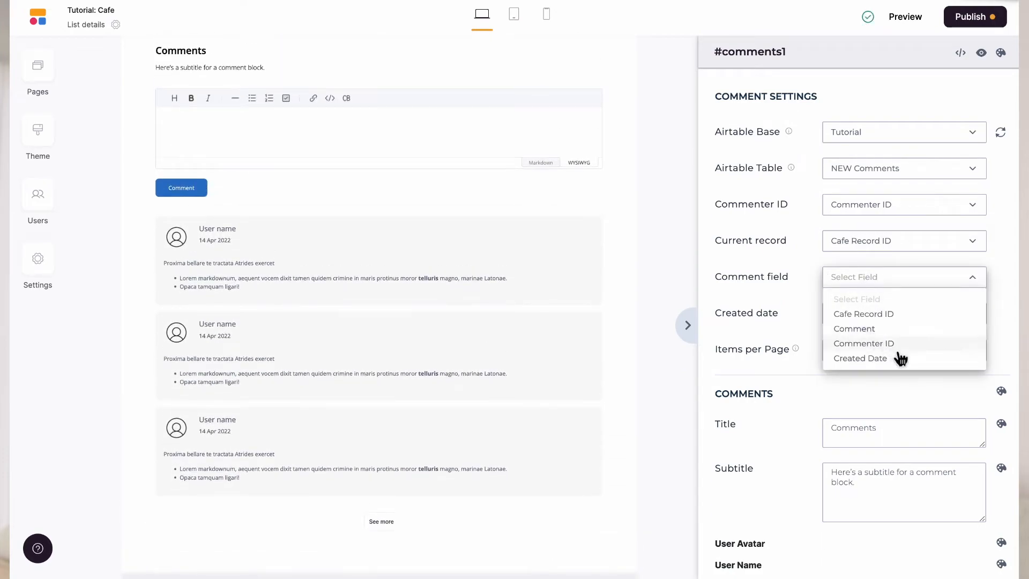
{"action": "left_click", "coordinate": [854, 329]}
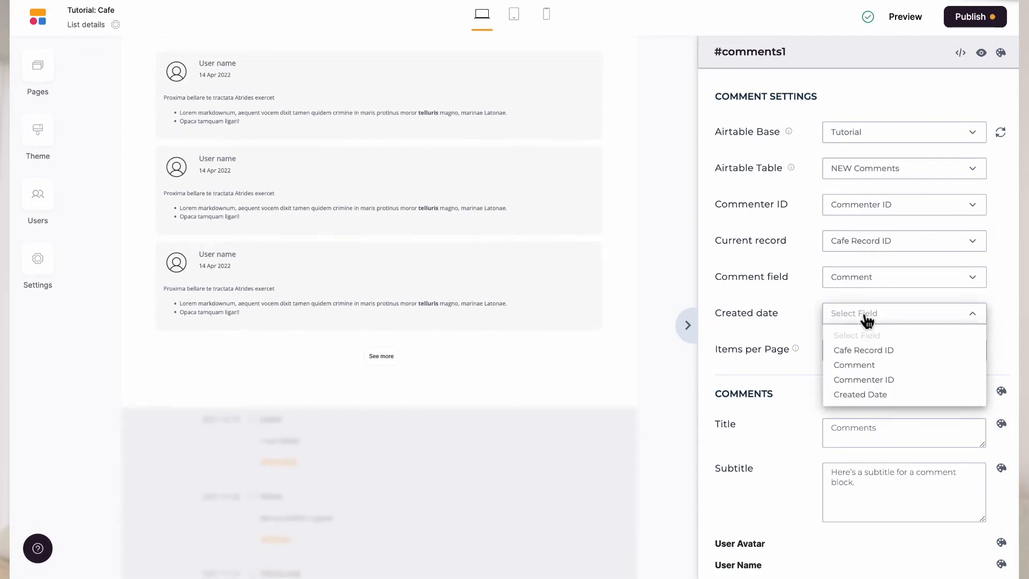
- Map Created Date as the comment date, then post "first comment" on the live cafe page
{"action": "left_click", "coordinate": [860, 395]}
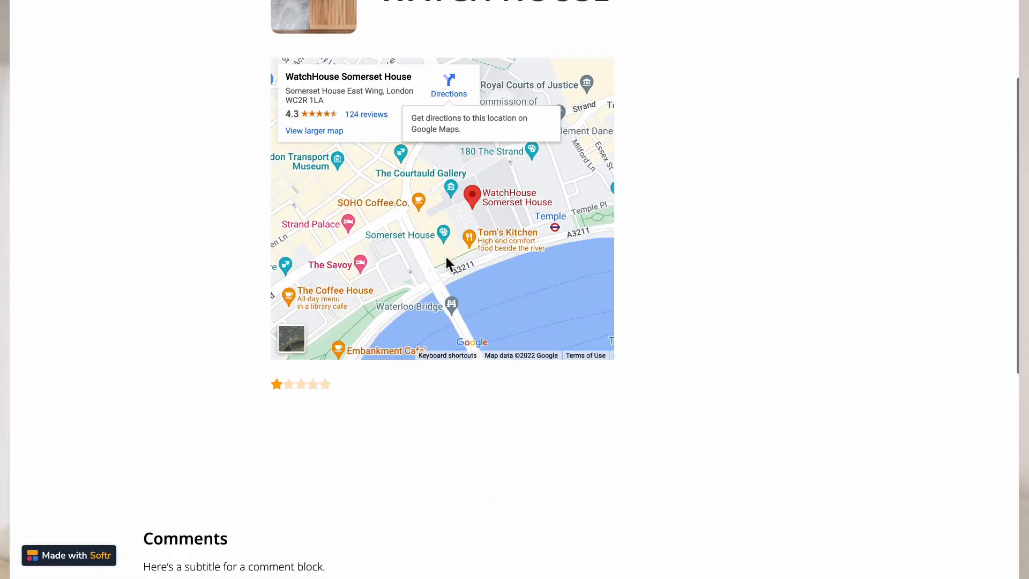
{"action": "scroll", "scroll_direction": "down", "scroll_amount": 3}
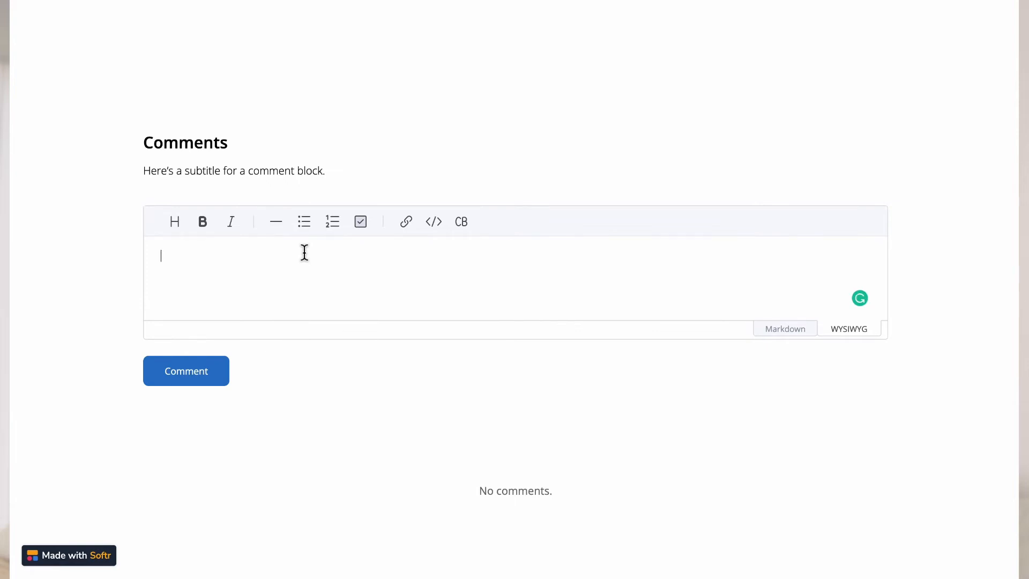
{"action": "type", "text": "first comment"}
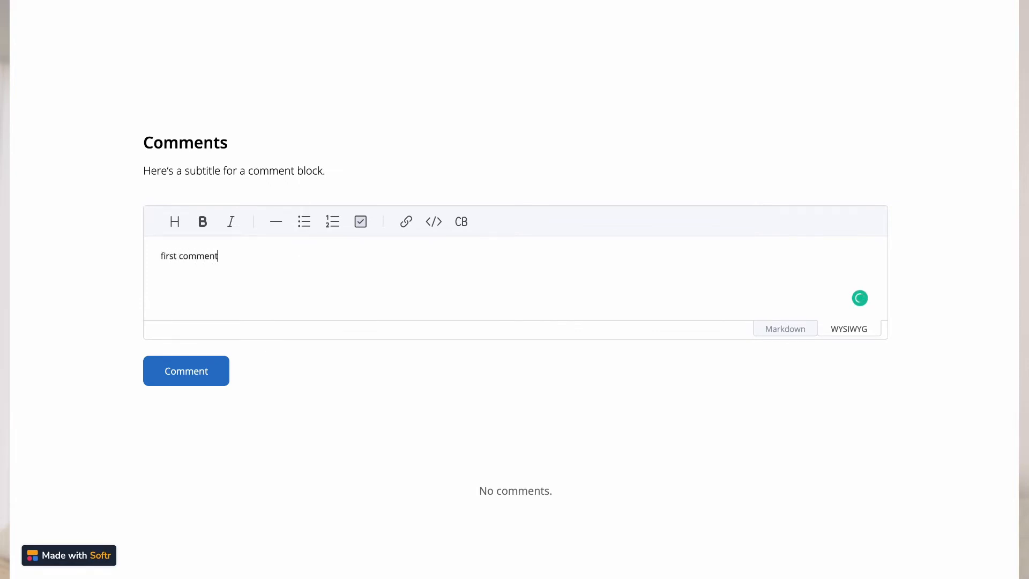
{"action": "left_click", "coordinate": [199, 371]}
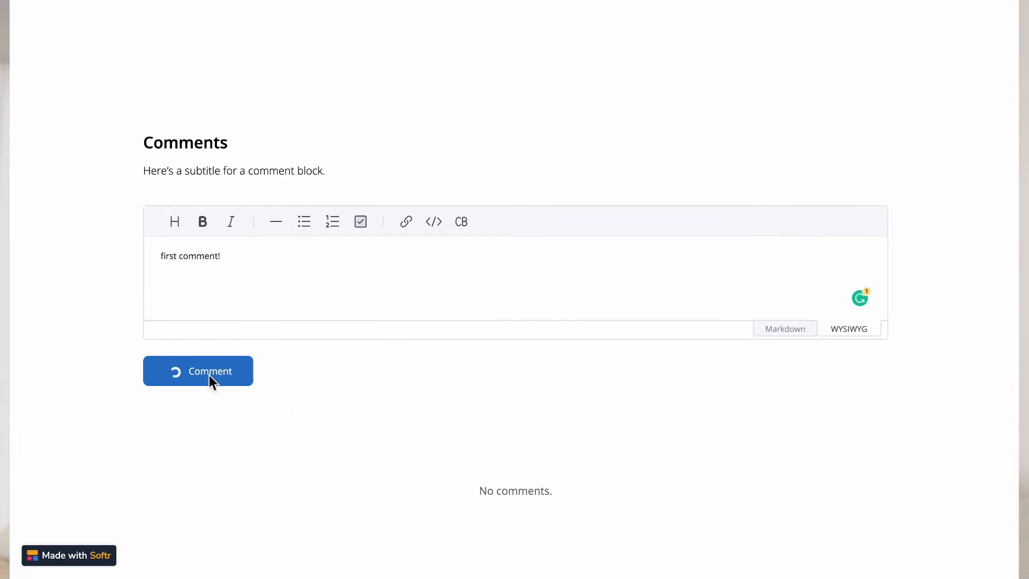
{"action": "left_click", "coordinate": [198, 371]}
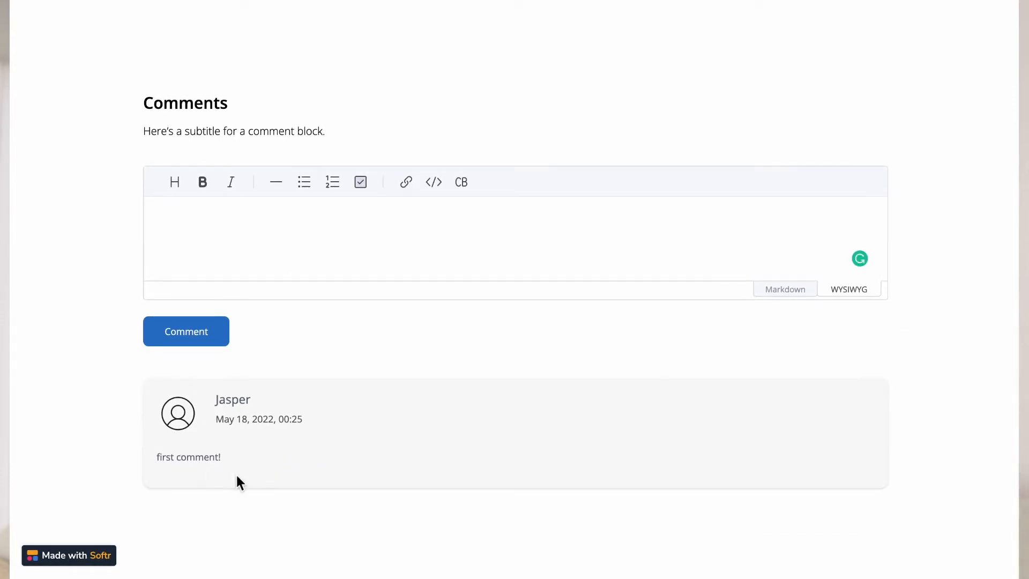